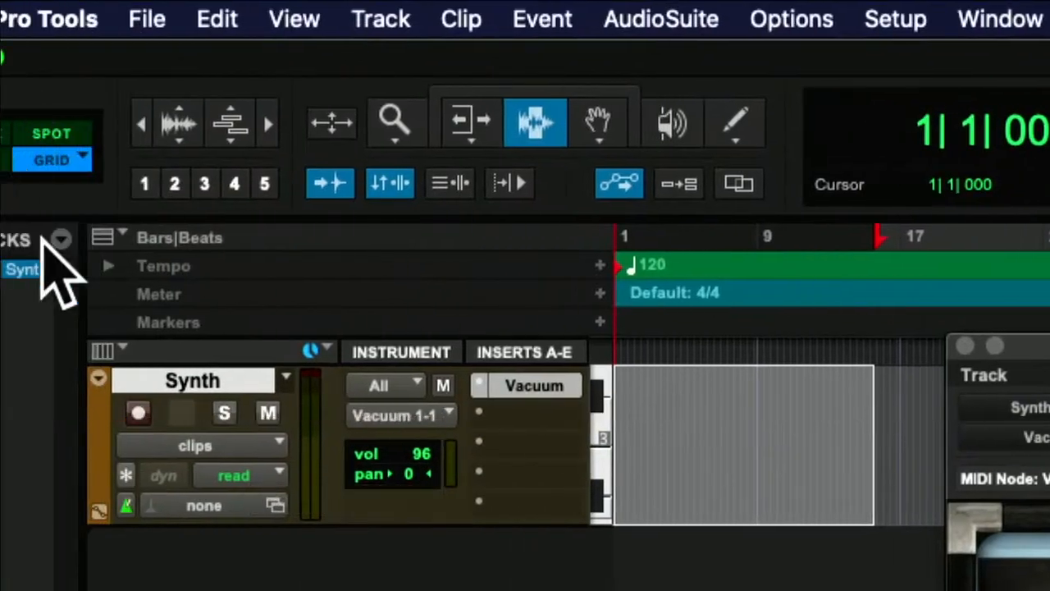
pyautogui.moveTo(402, 410)
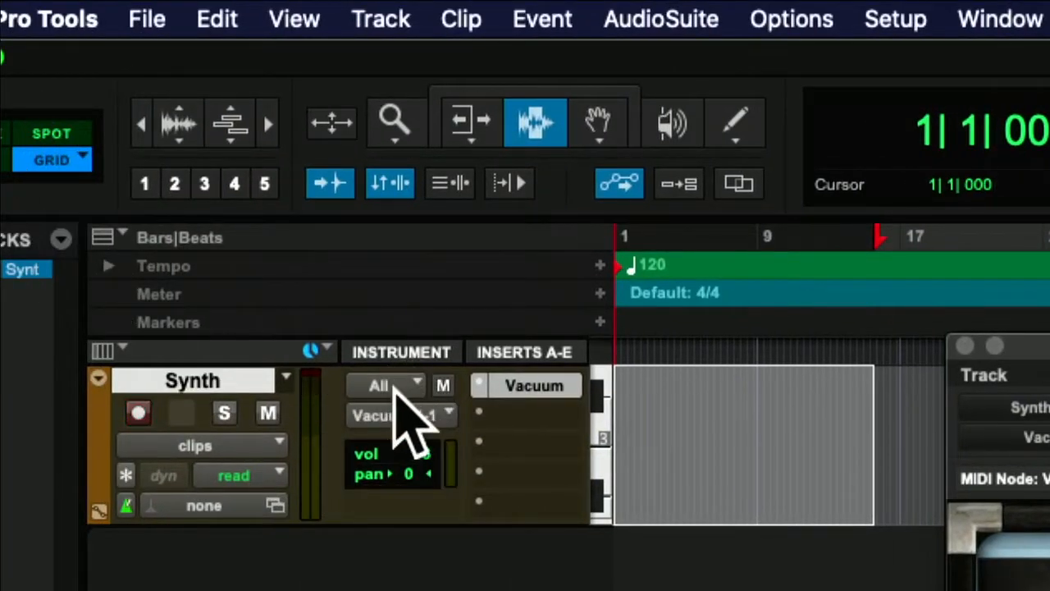
# Browse the Synth track's MIDI input list to the USB Keystation 88es channels
pyautogui.click(415, 384)
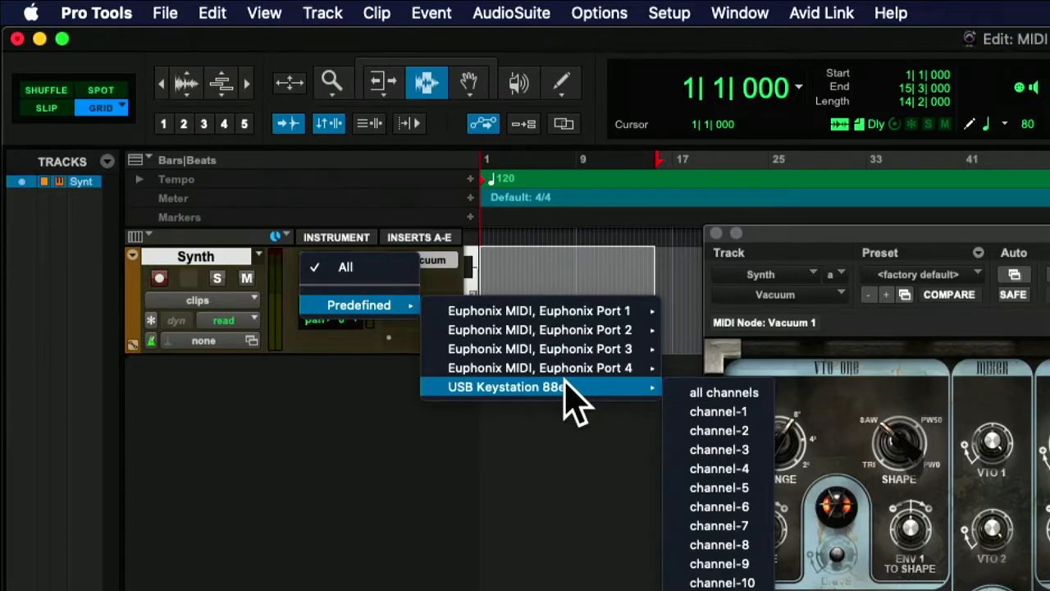
pyautogui.moveTo(724, 392)
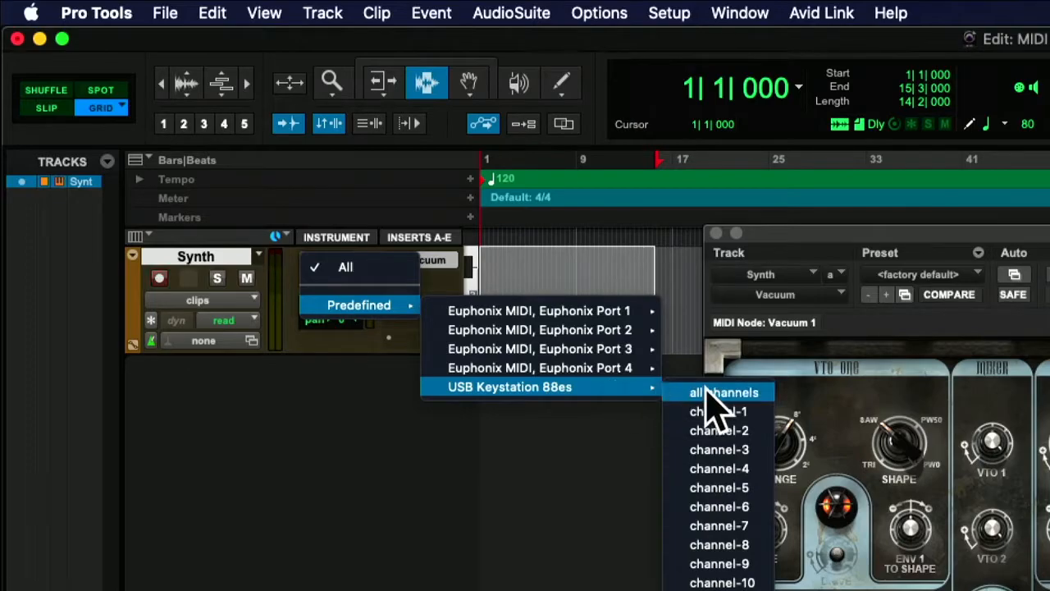
pyautogui.moveTo(767, 415)
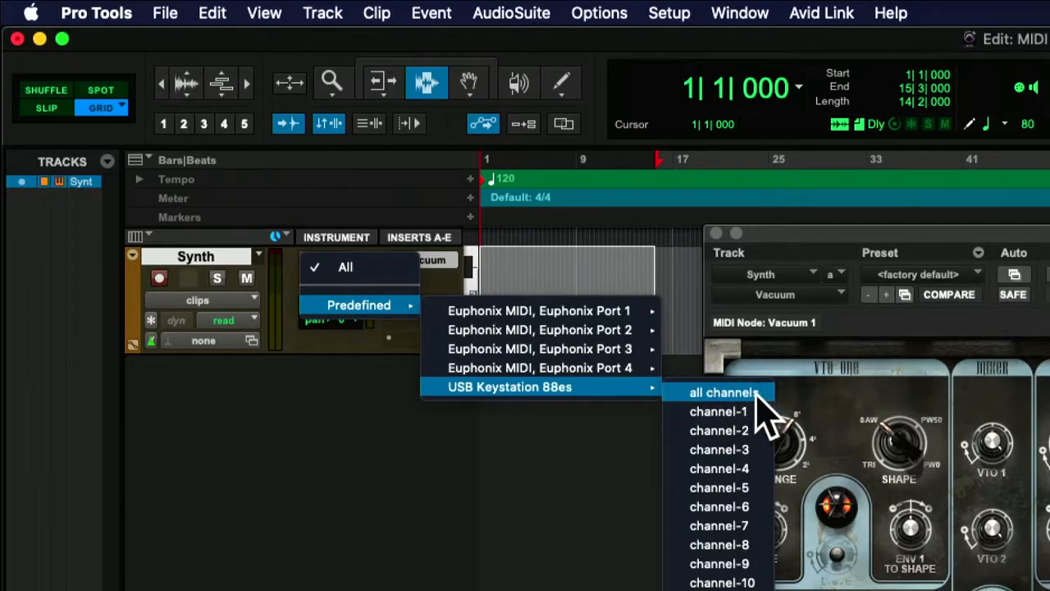
# Keep MIDI input at All and confirm output is Synth – Vacuum 1
pyautogui.click(721, 392)
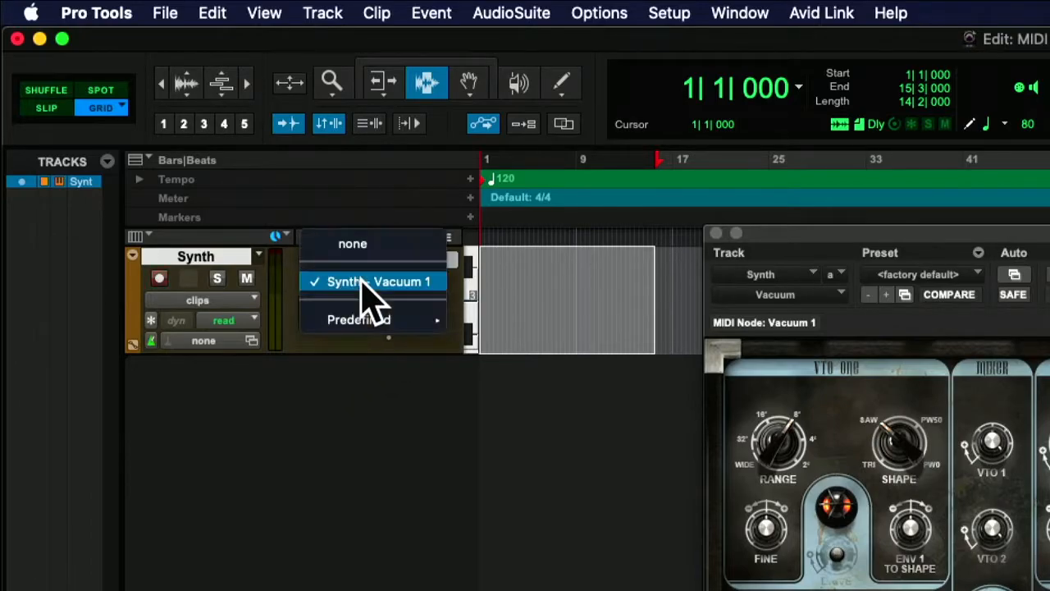
pyautogui.moveTo(427, 406)
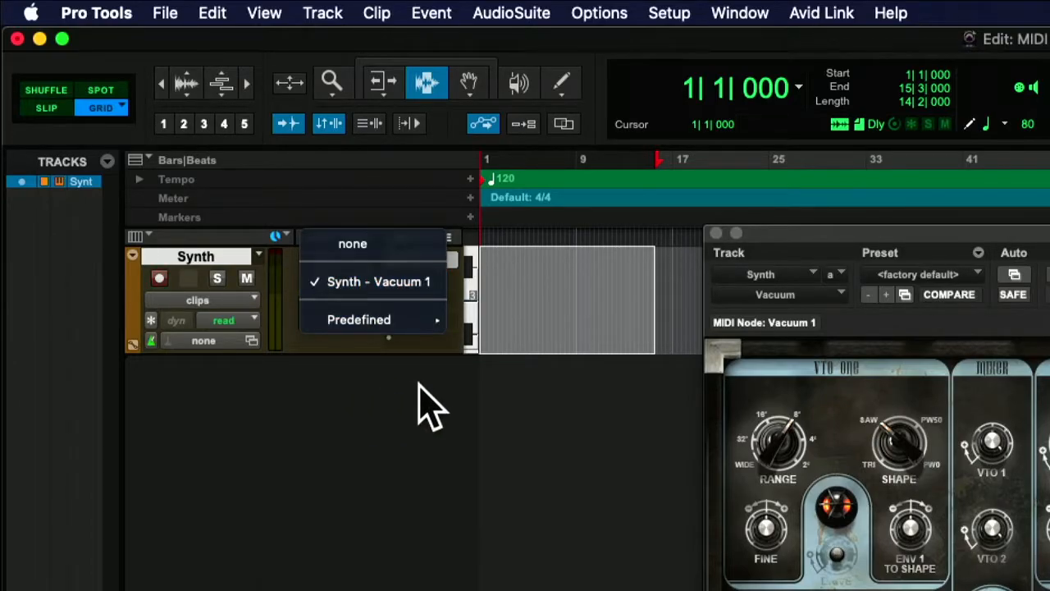
pyautogui.click(378, 281)
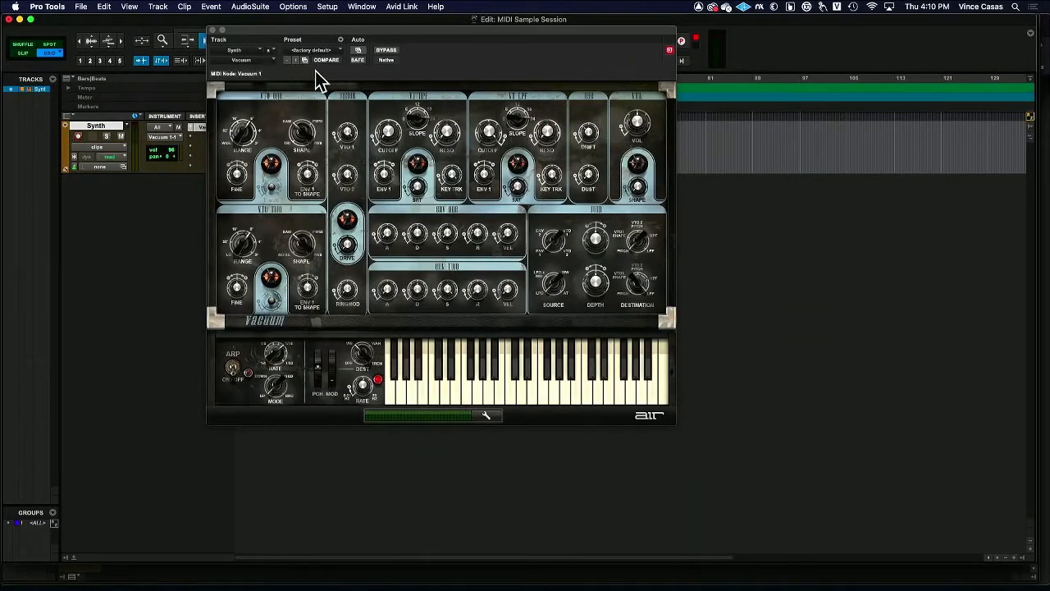
pyautogui.moveTo(361, 336)
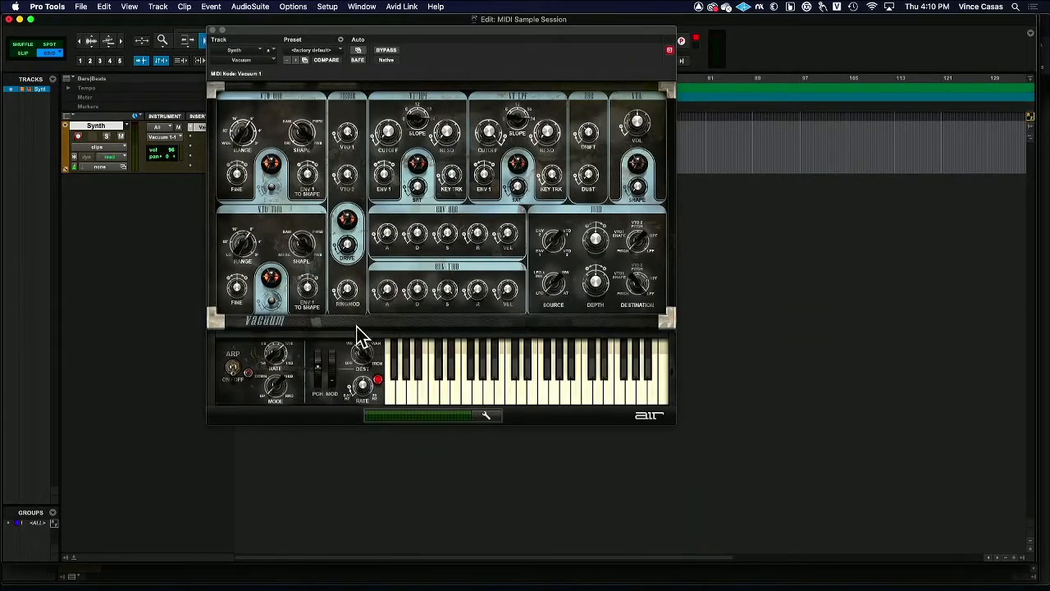
pyautogui.moveTo(230, 82)
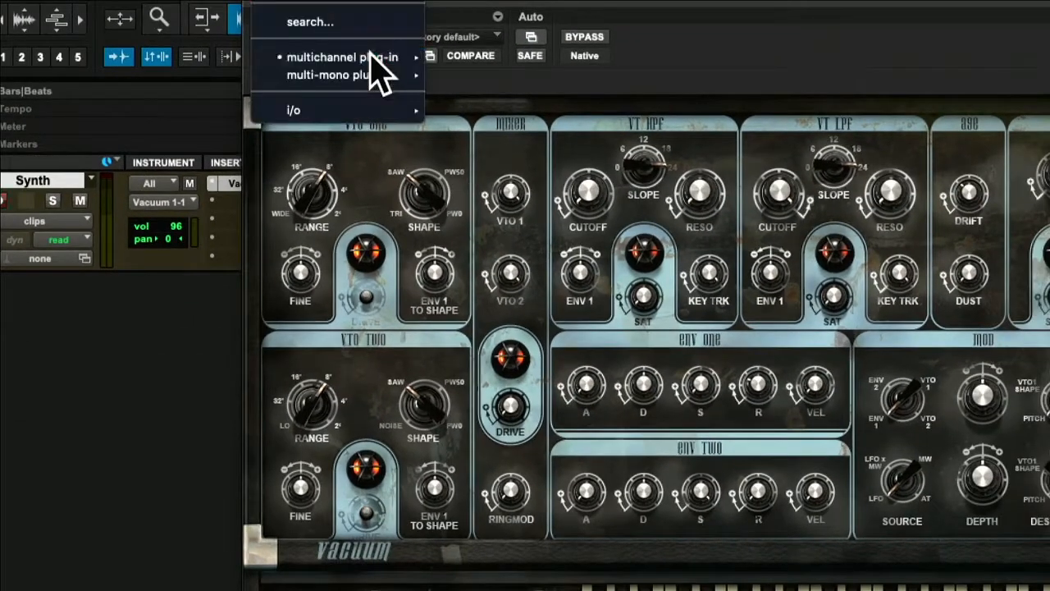
pyautogui.moveTo(343, 57)
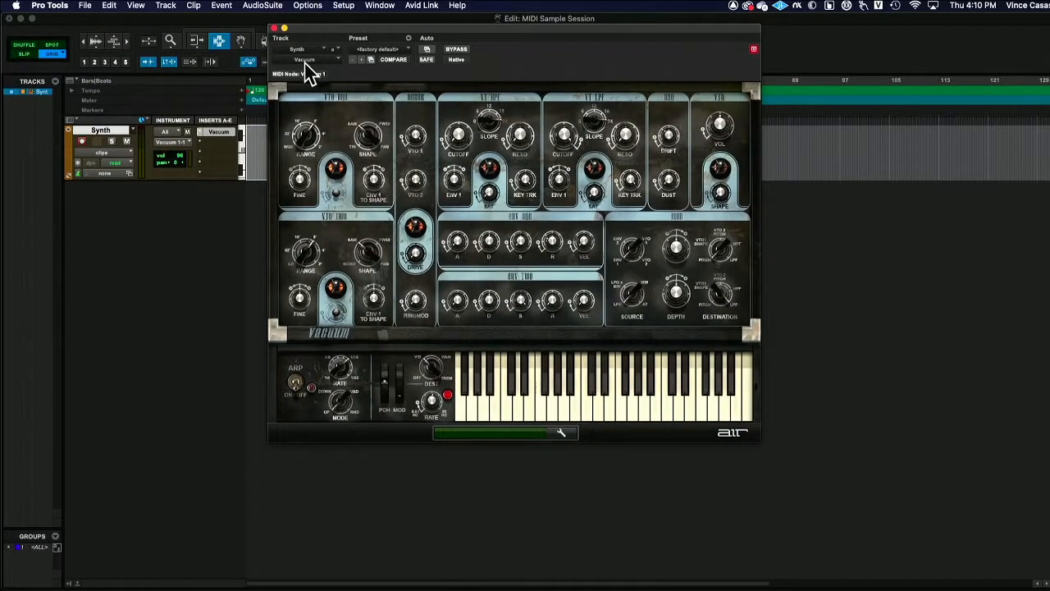
pyautogui.moveTo(308, 65)
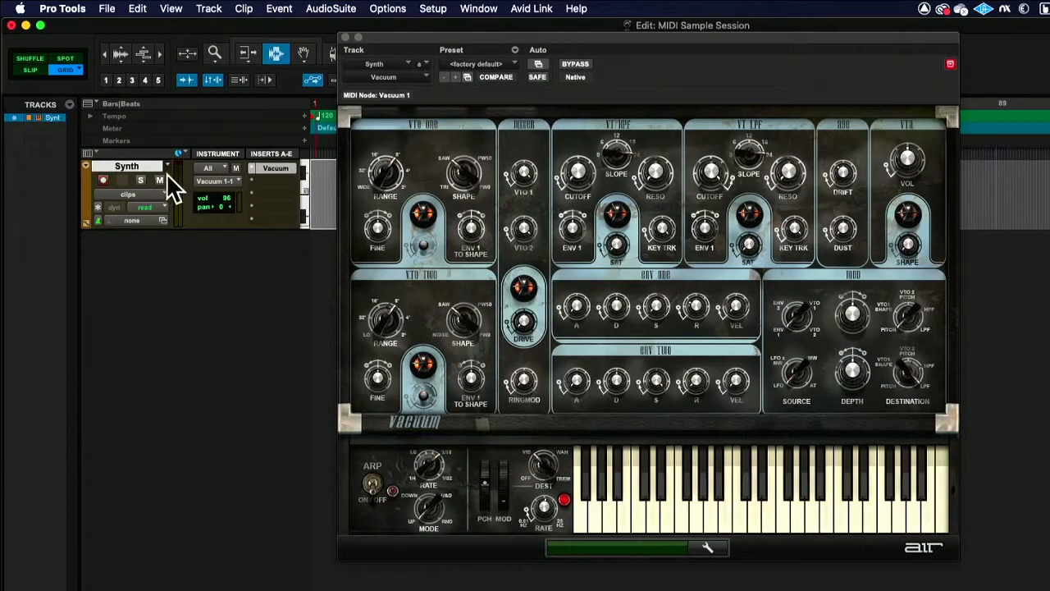
pyautogui.moveTo(234, 189)
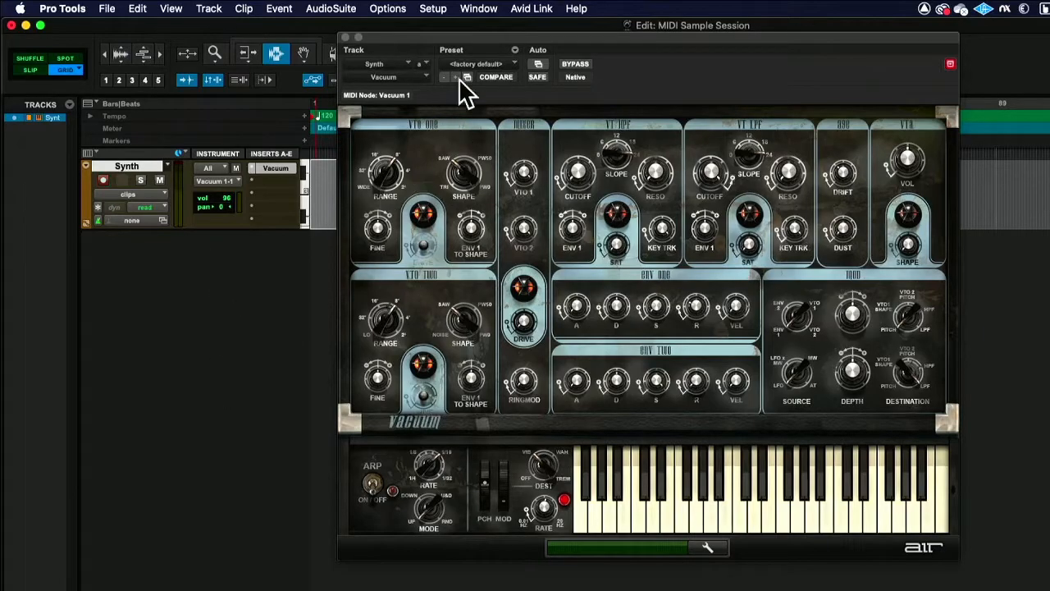
pyautogui.moveTo(152, 179)
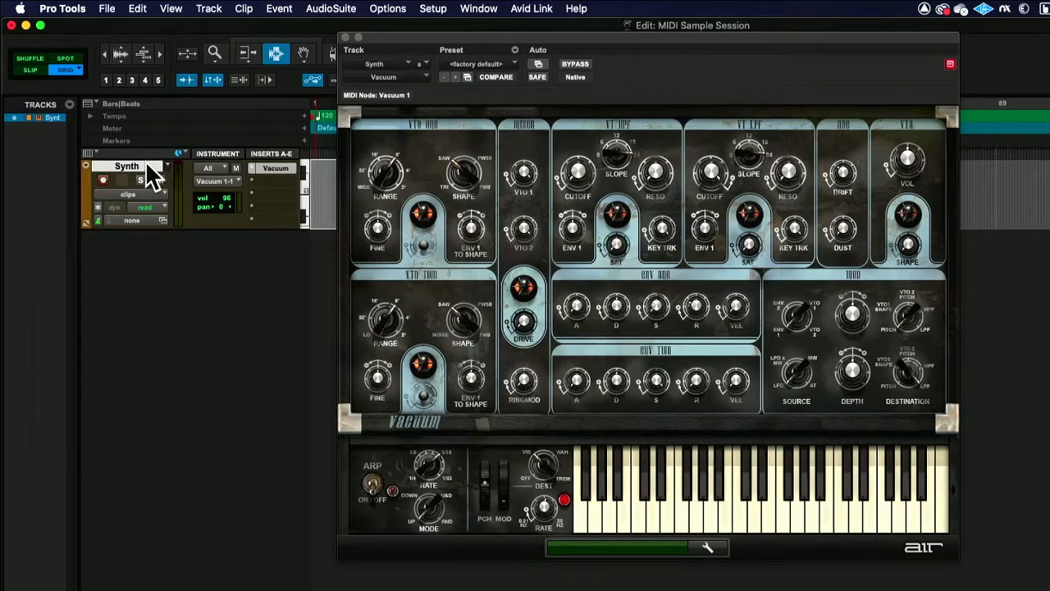
# Duplicate the Synth track with 10 duplicates, each getting its own Vacuum instance
pyautogui.rightClick(127, 165)
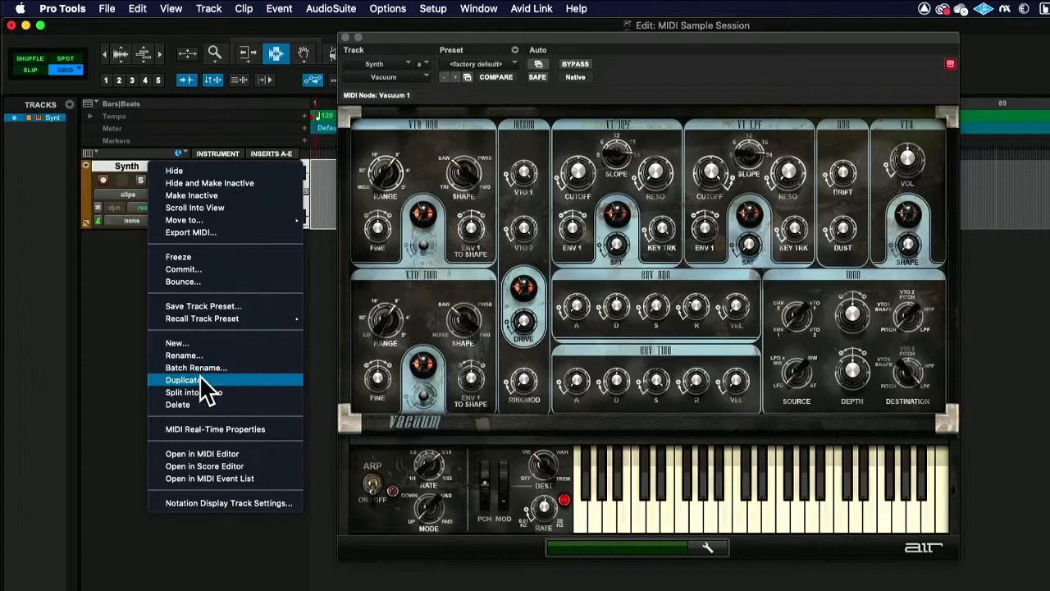
pyautogui.click(183, 379)
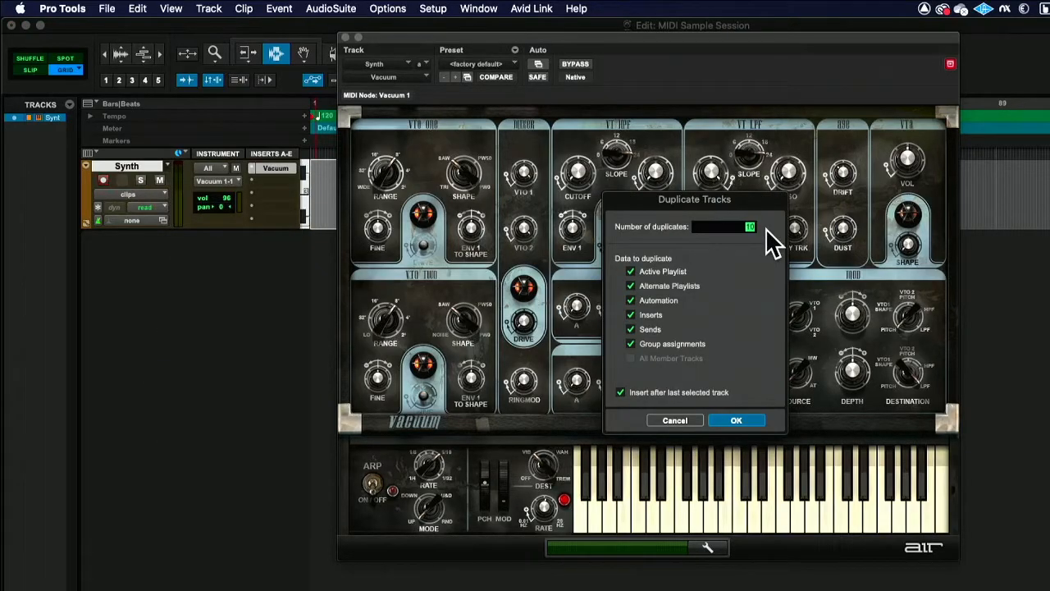
pyautogui.click(736, 420)
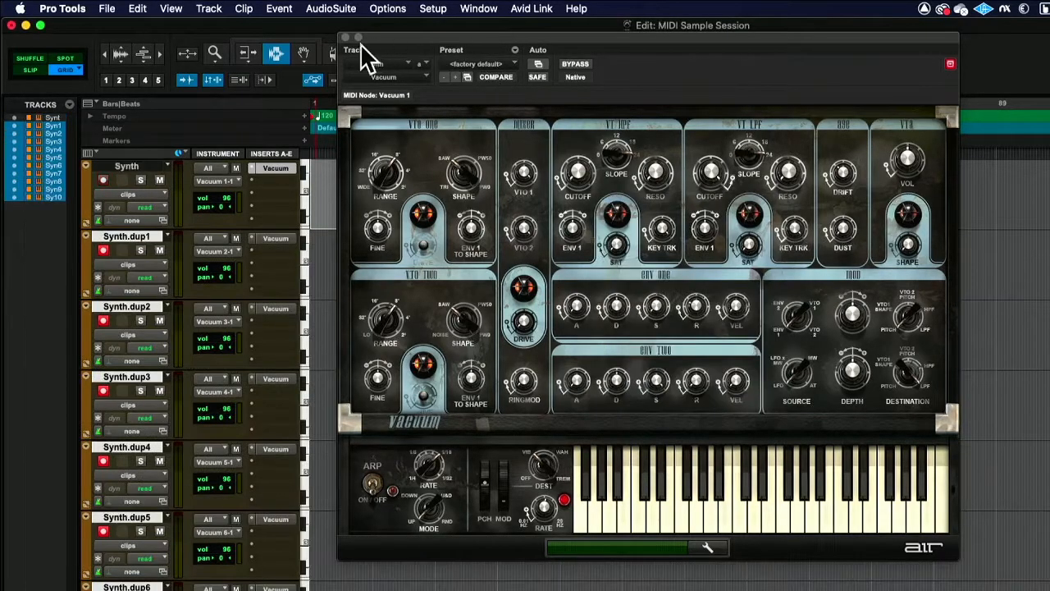
pyautogui.click(346, 36)
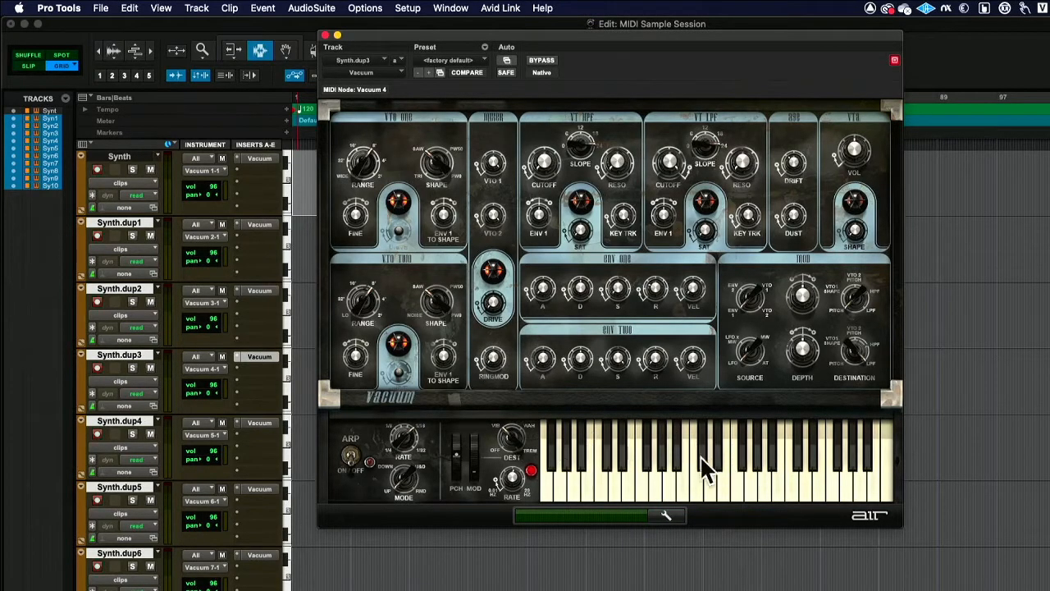
pyautogui.moveTo(718, 497)
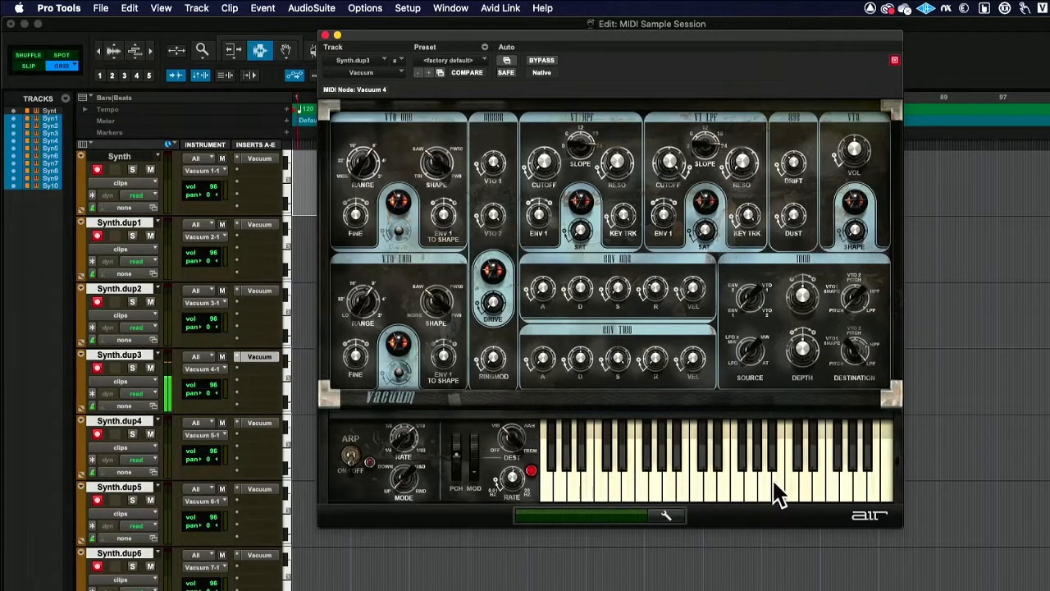
pyautogui.moveTo(664, 264)
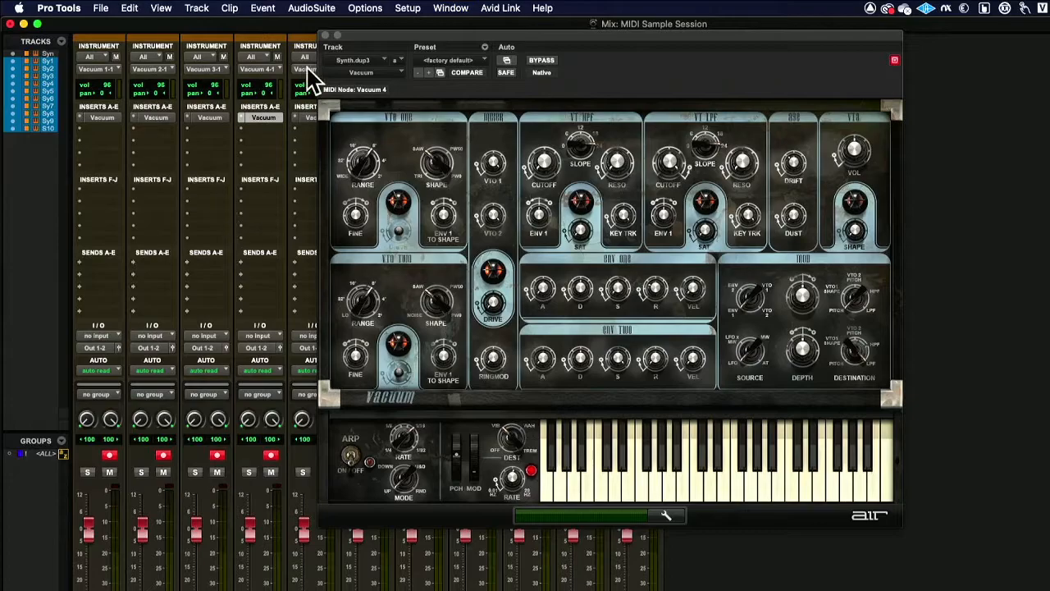
# Close the Vacuum plug-in window to reveal eleven Synth tracks in the Mix window
pyautogui.click(894, 60)
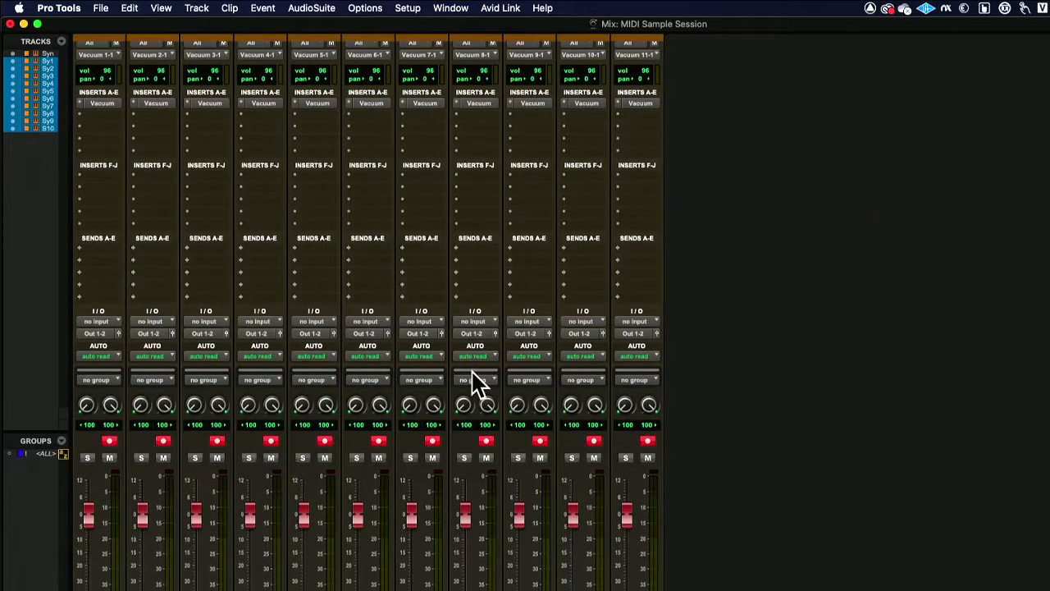